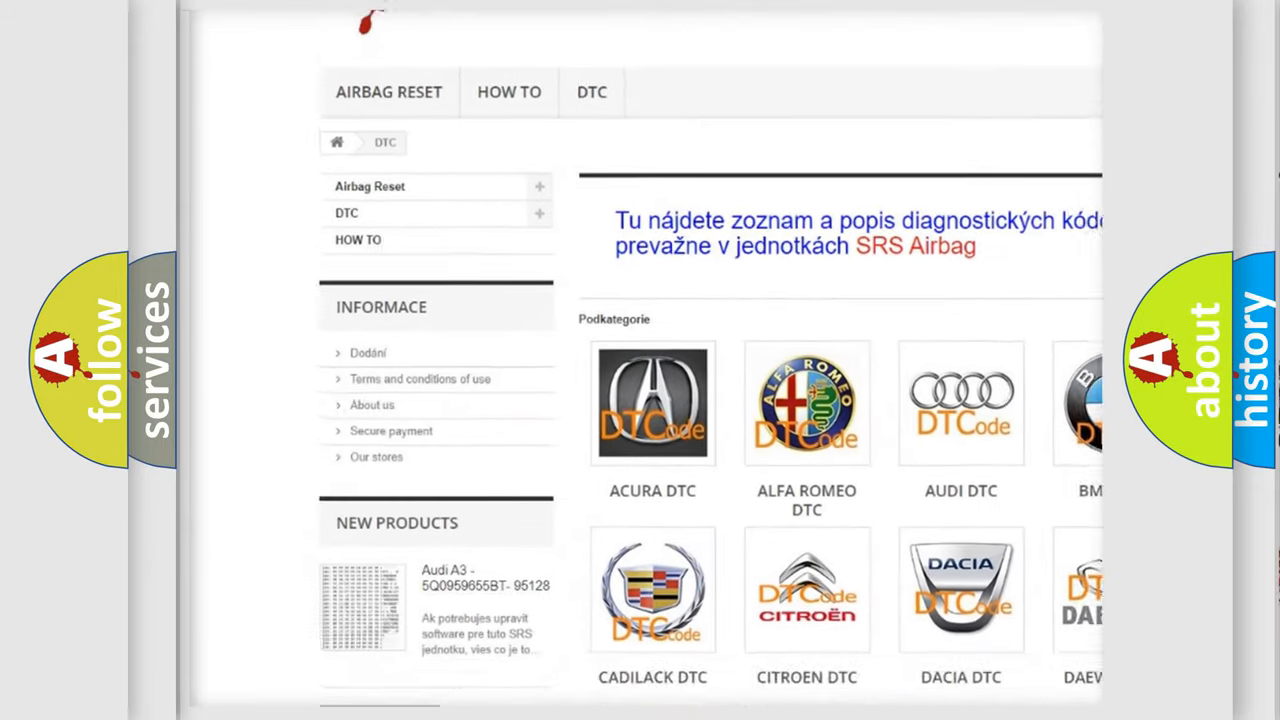
scroll("down", 3)
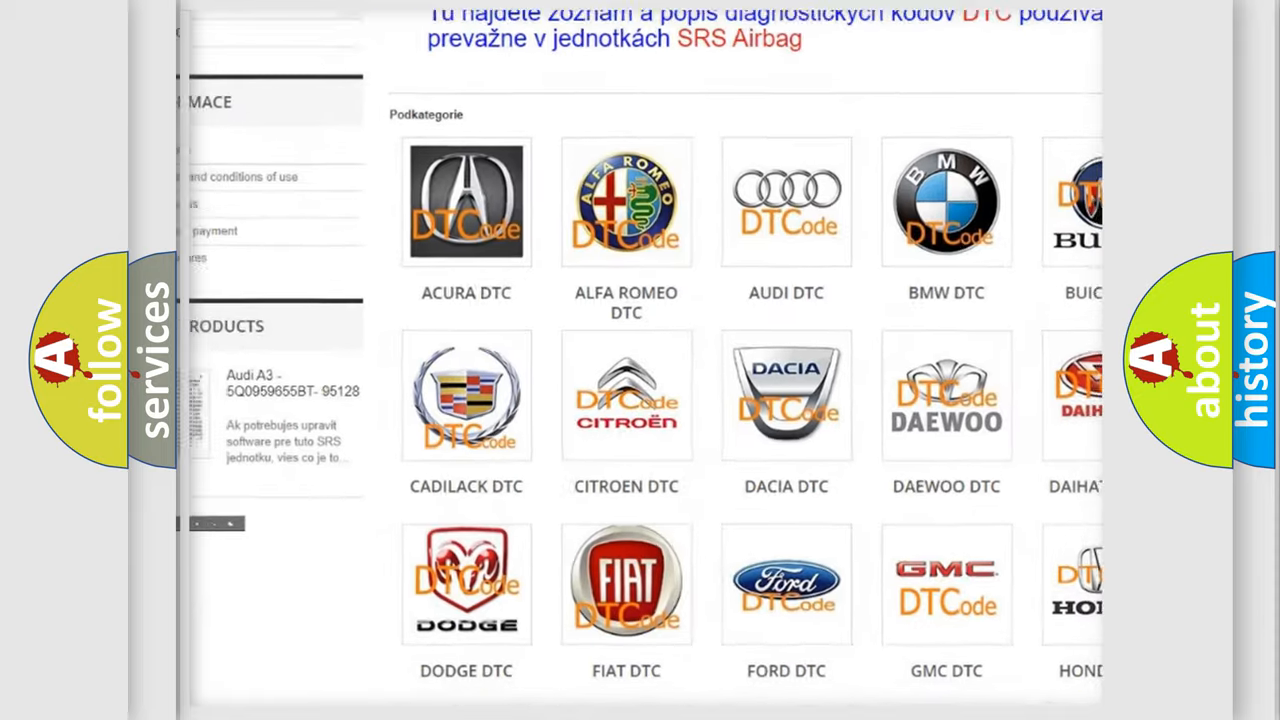
scroll("down", 3)
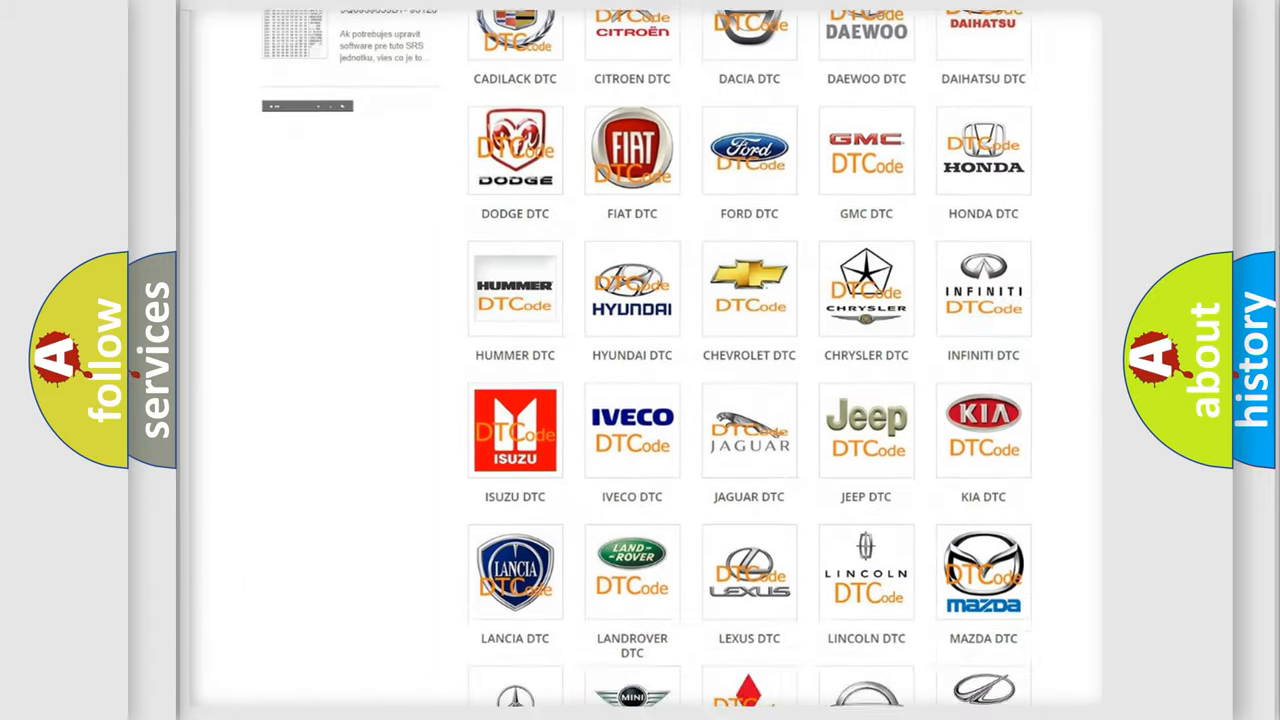
scroll("down", 3)
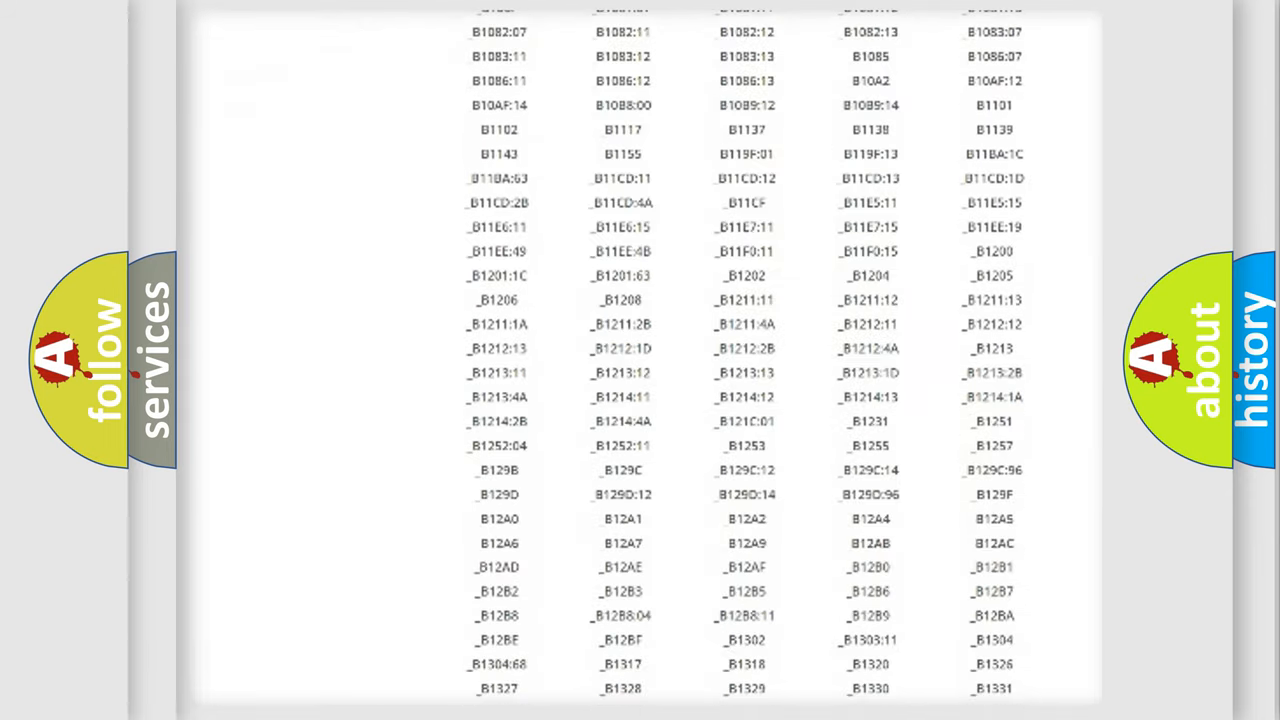
scroll("down", 3)
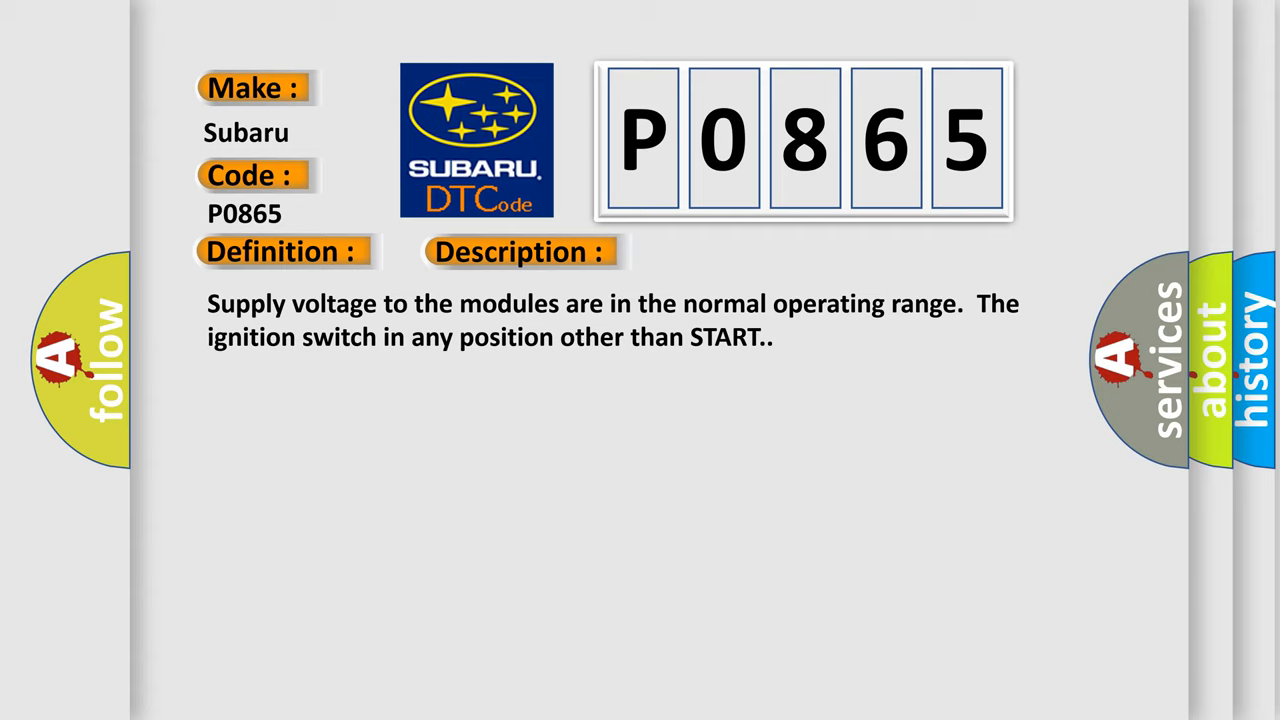
left_click(732, 252)
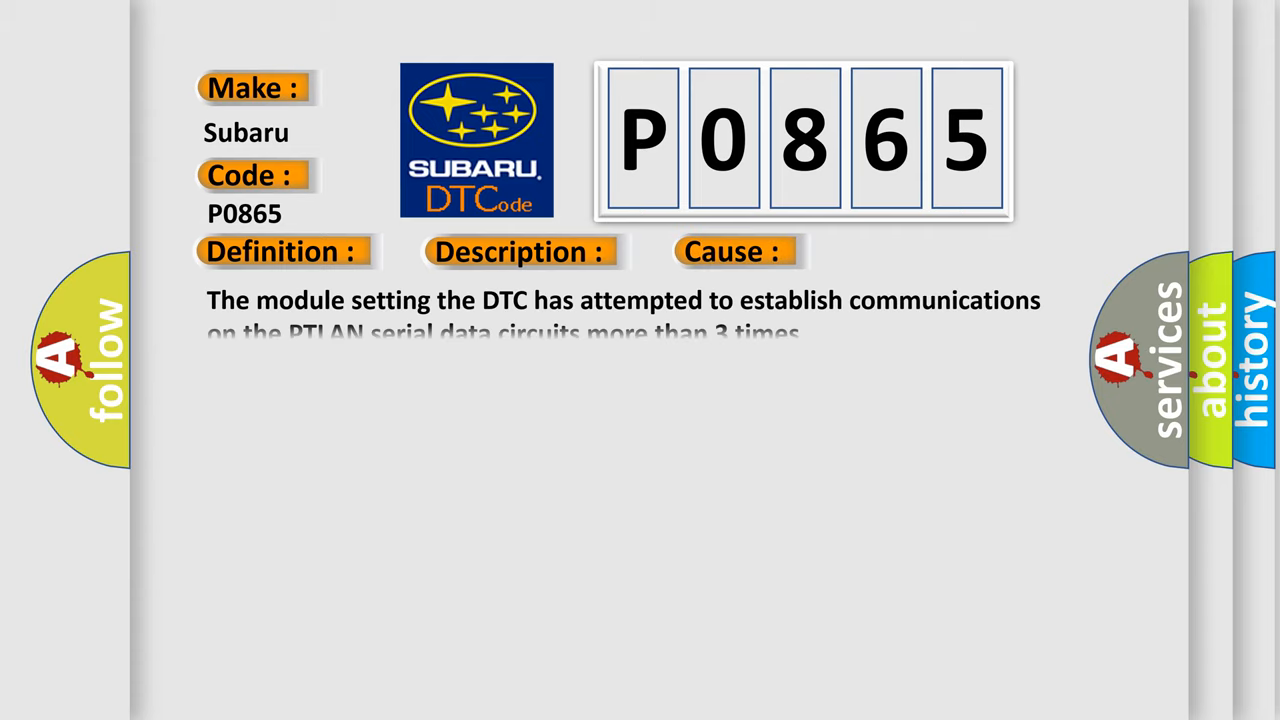